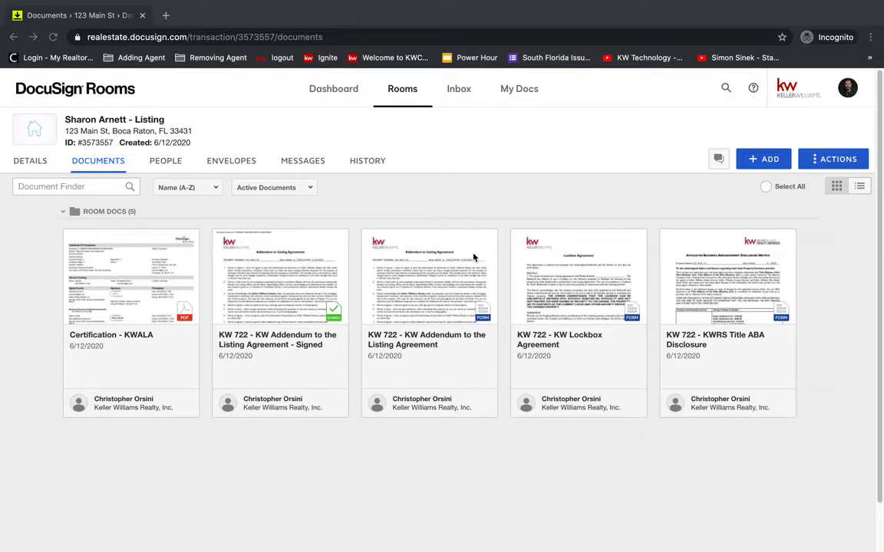
{"action": "mouse_move", "coordinate": [247, 367]}
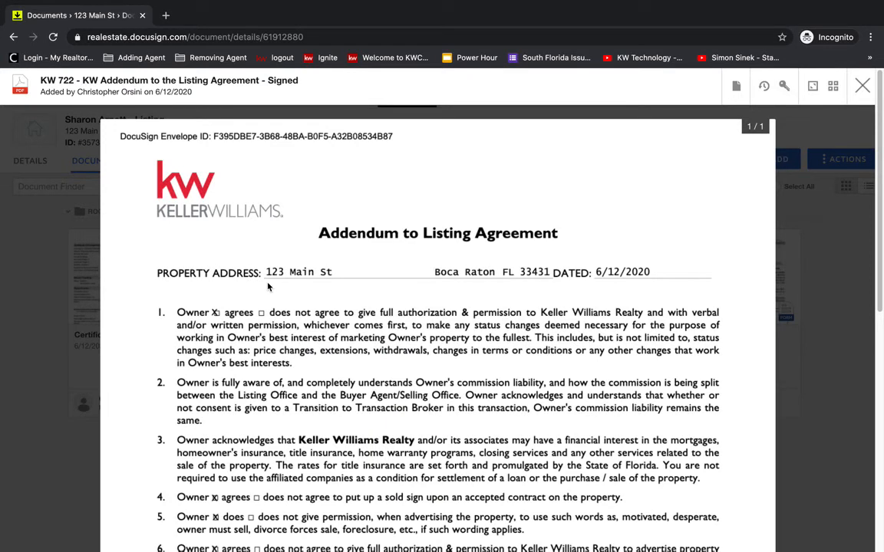
{"action": "mouse_move", "coordinate": [271, 281]}
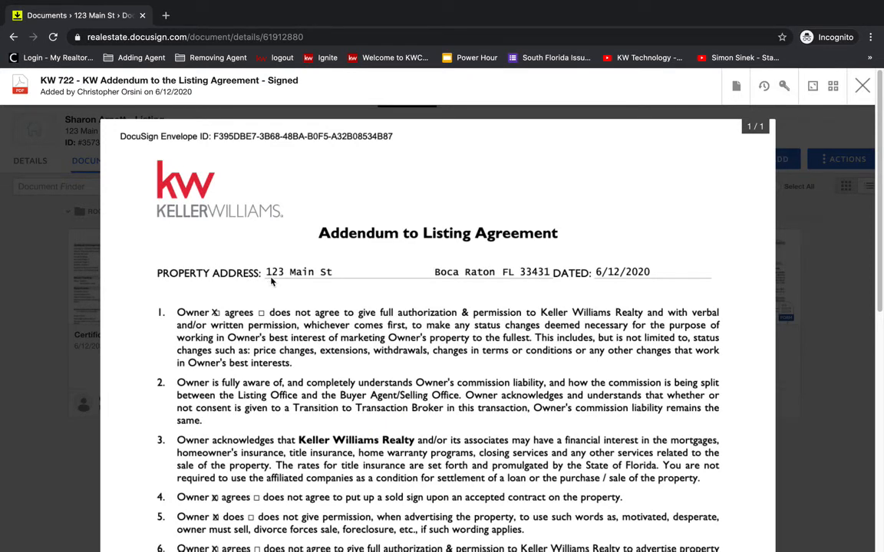
{"action": "mouse_move", "coordinate": [341, 280]}
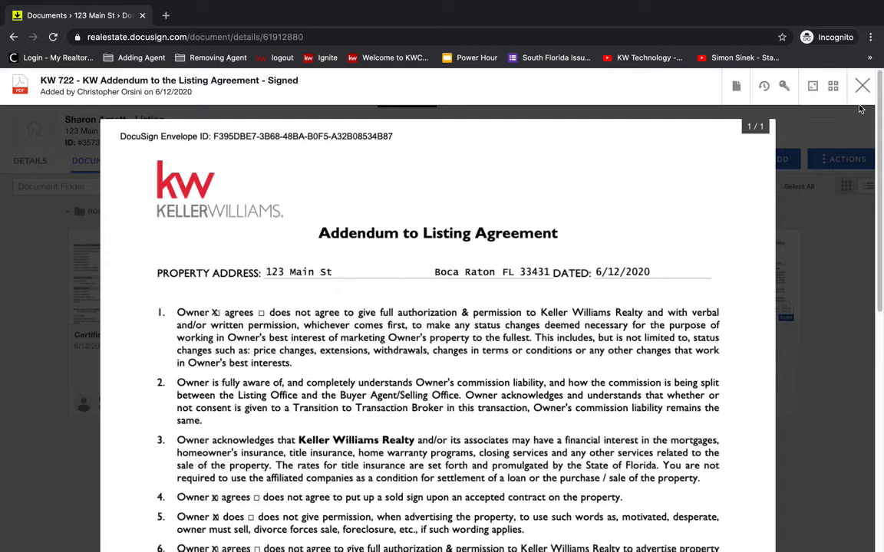
{"action": "mouse_move", "coordinate": [862, 93]}
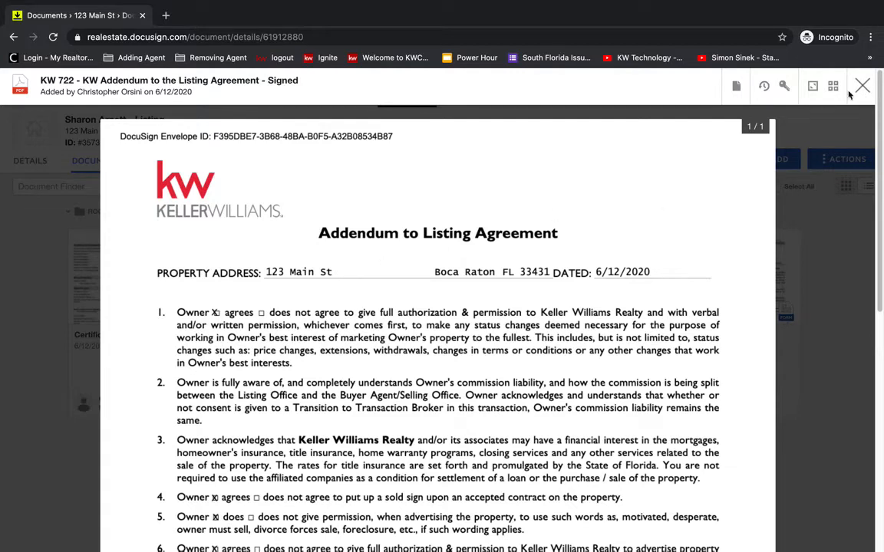
- Close the signed addendum viewer to return to the room's five documents
{"action": "left_click", "coordinate": [869, 85]}
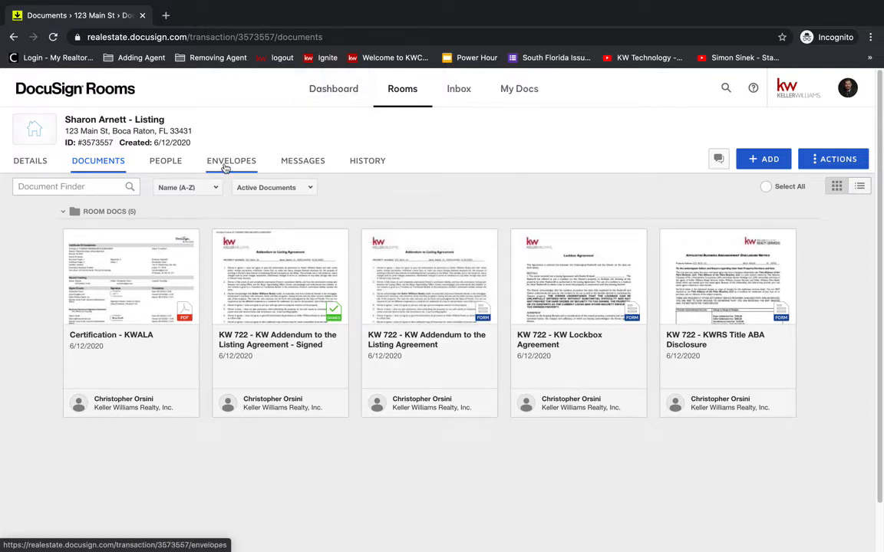
- Create a new envelope in the room and name it 'KWALA Correction'
{"action": "left_click", "coordinate": [231, 161]}
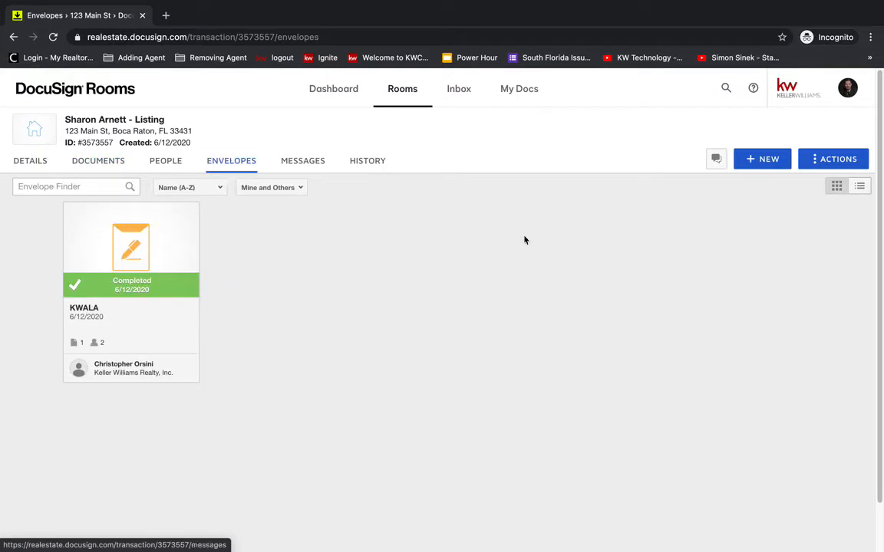
{"action": "mouse_move", "coordinate": [814, 241]}
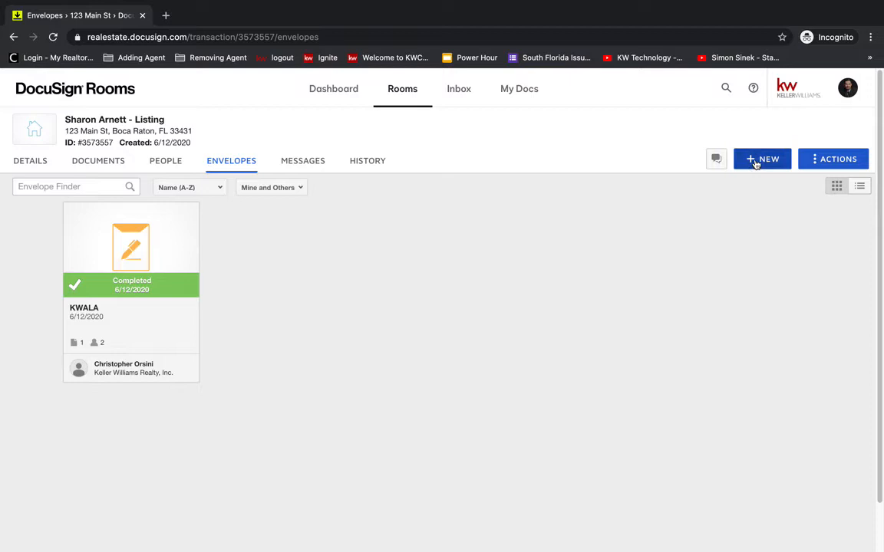
{"action": "left_click", "coordinate": [761, 159]}
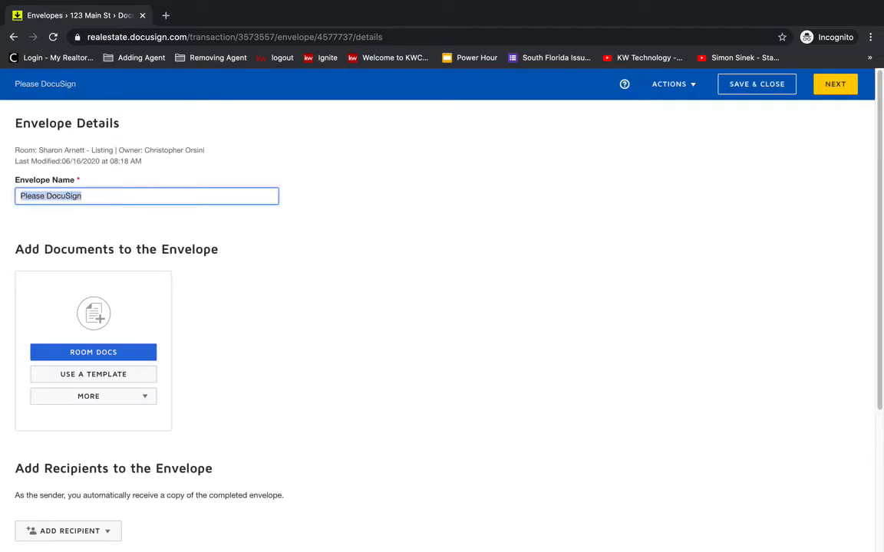
{"action": "type", "text": "KWALA Correction"}
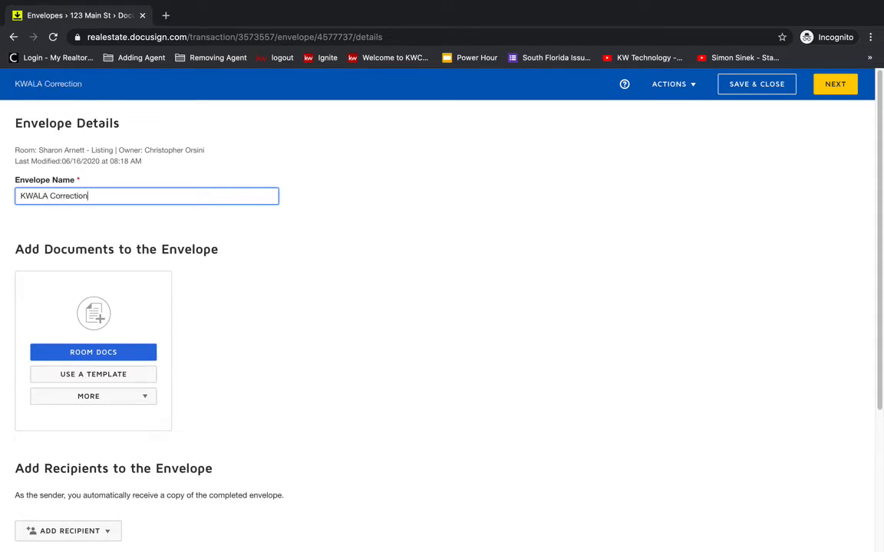
- Add 'KW 722 - KW Addendum to the Listing Agreement - Signed' from Room Docs
{"action": "left_click", "coordinate": [93, 353]}
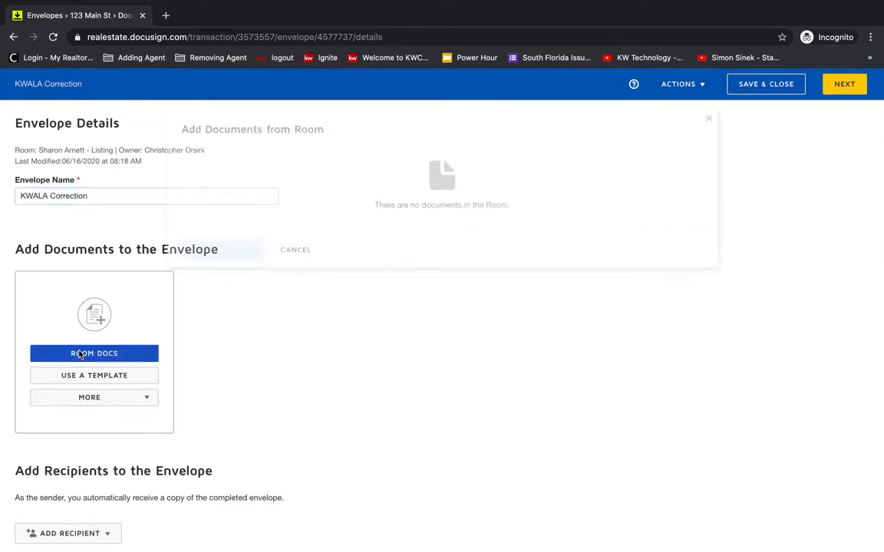
{"action": "left_click", "coordinate": [93, 353]}
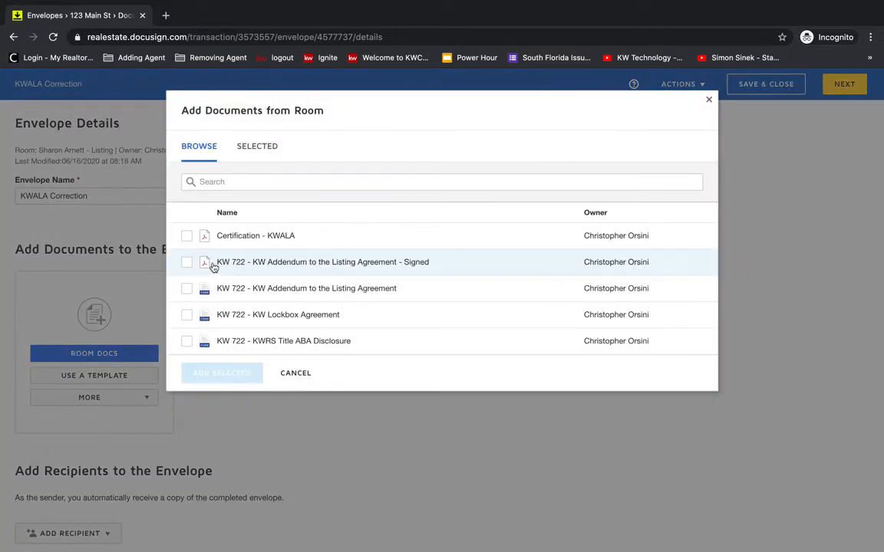
{"action": "mouse_move", "coordinate": [395, 270]}
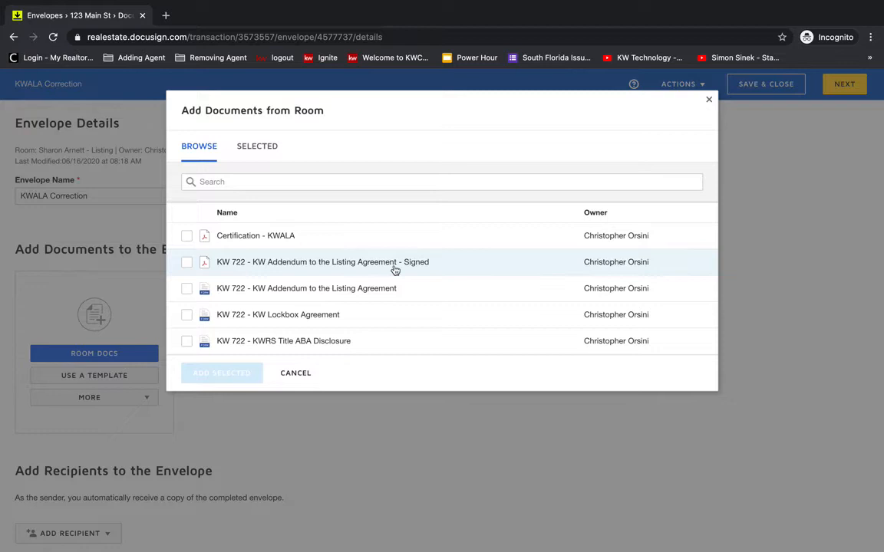
{"action": "mouse_move", "coordinate": [391, 273]}
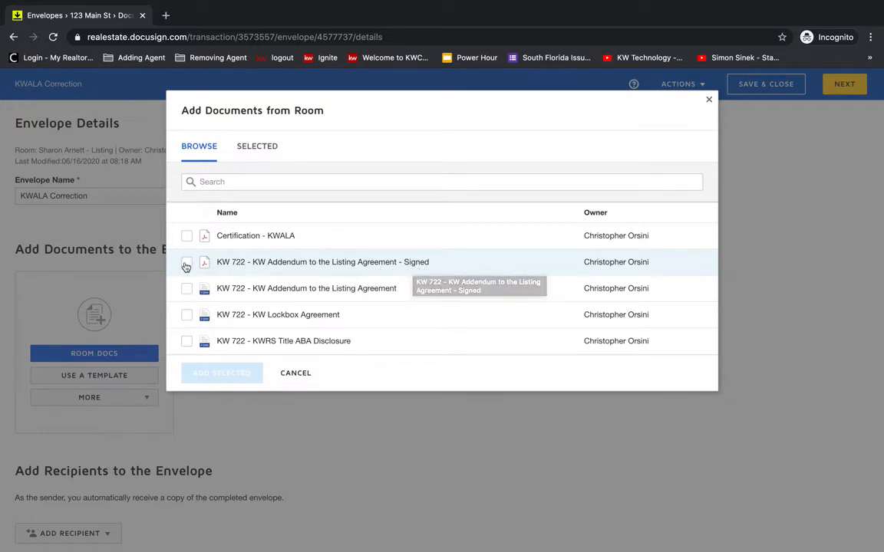
{"action": "left_click", "coordinate": [187, 262]}
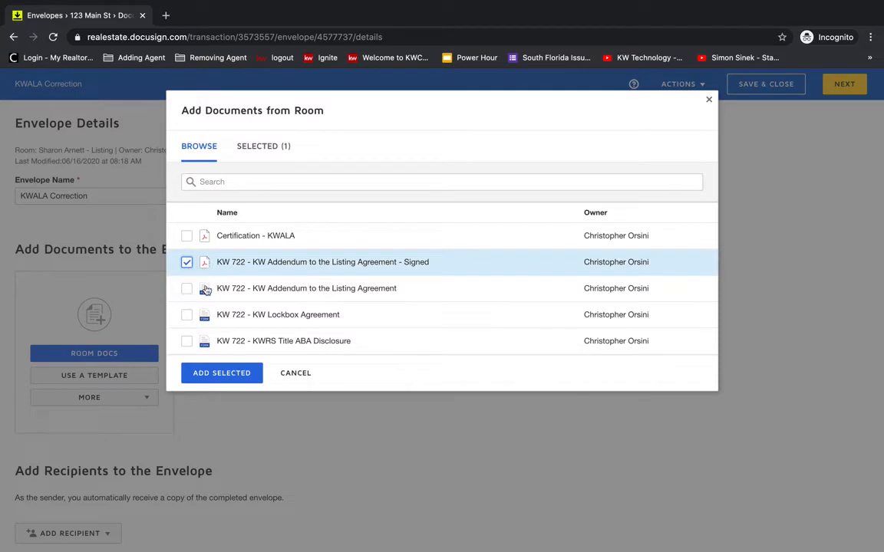
{"action": "mouse_move", "coordinate": [206, 298]}
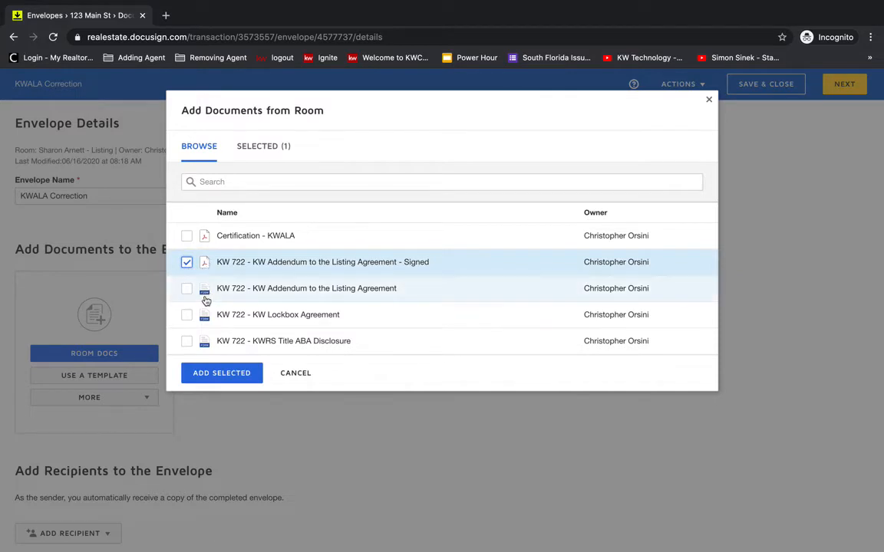
{"action": "mouse_move", "coordinate": [209, 266]}
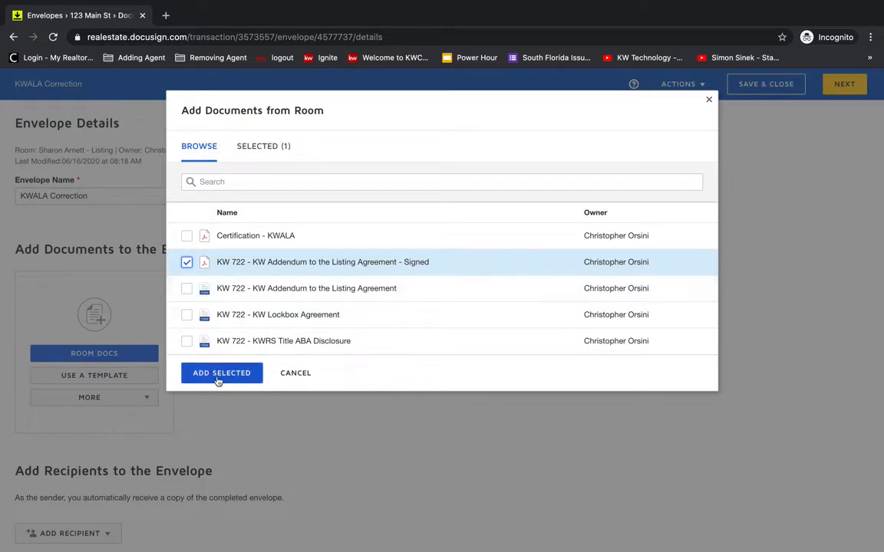
{"action": "left_click", "coordinate": [221, 372]}
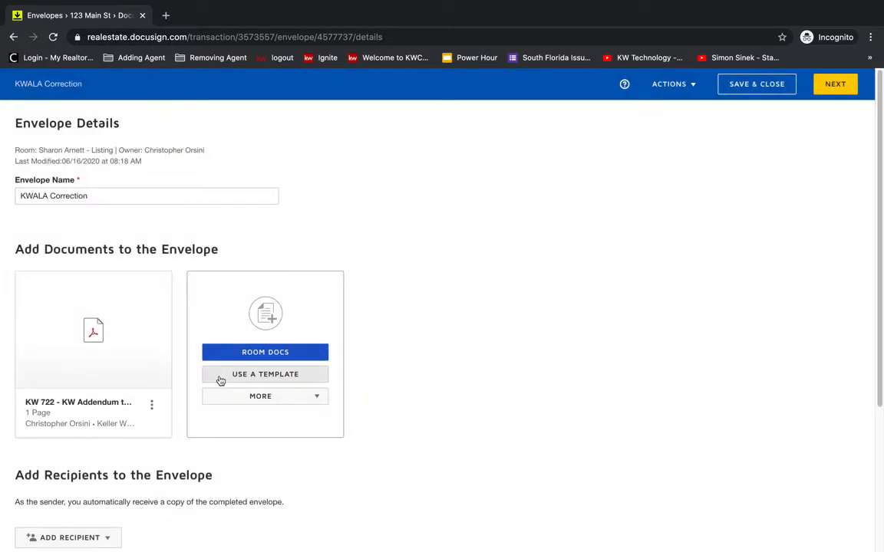
{"action": "scroll", "scroll_direction": "down", "scroll_amount": 3}
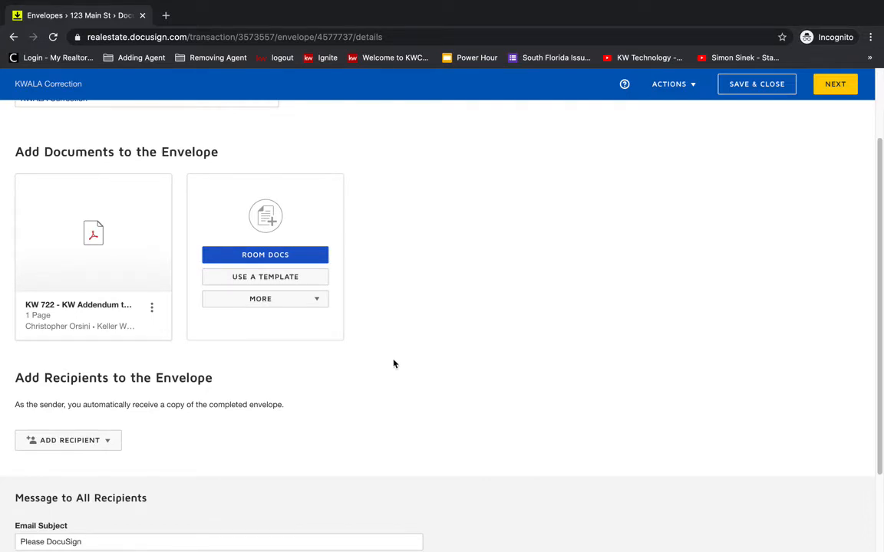
{"action": "scroll", "scroll_direction": "down", "scroll_amount": 3}
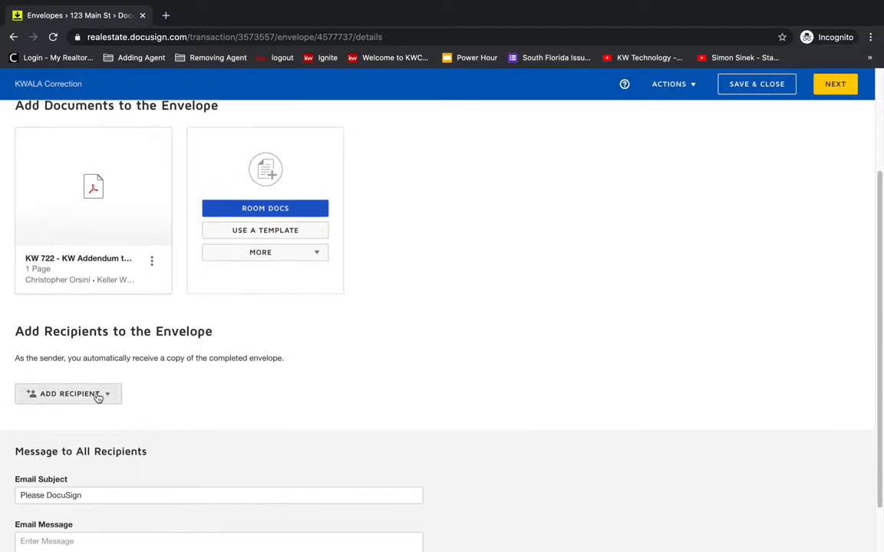
{"action": "left_click", "coordinate": [68, 394]}
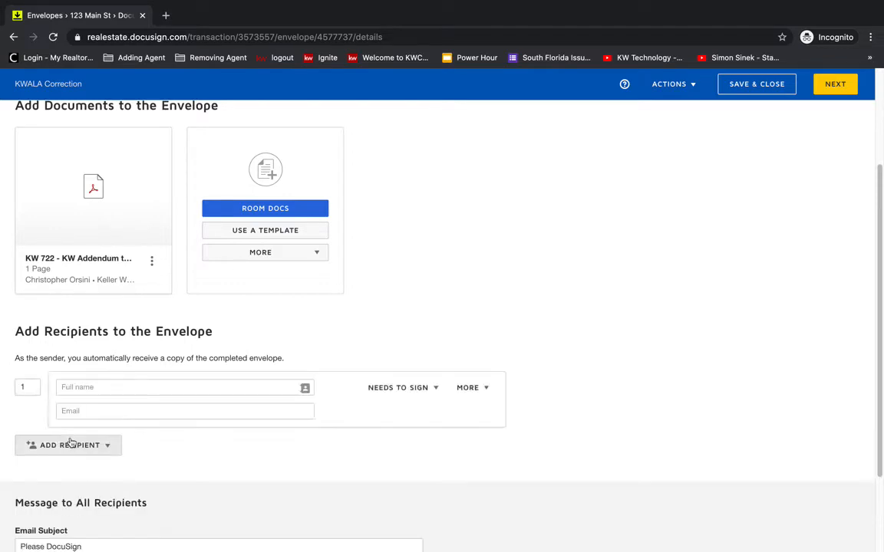
{"action": "type", "text": "Ch"}
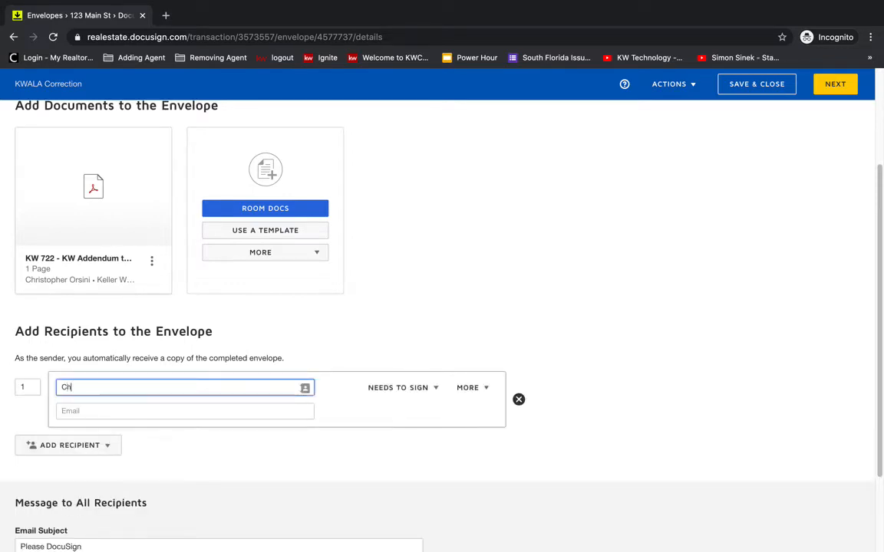
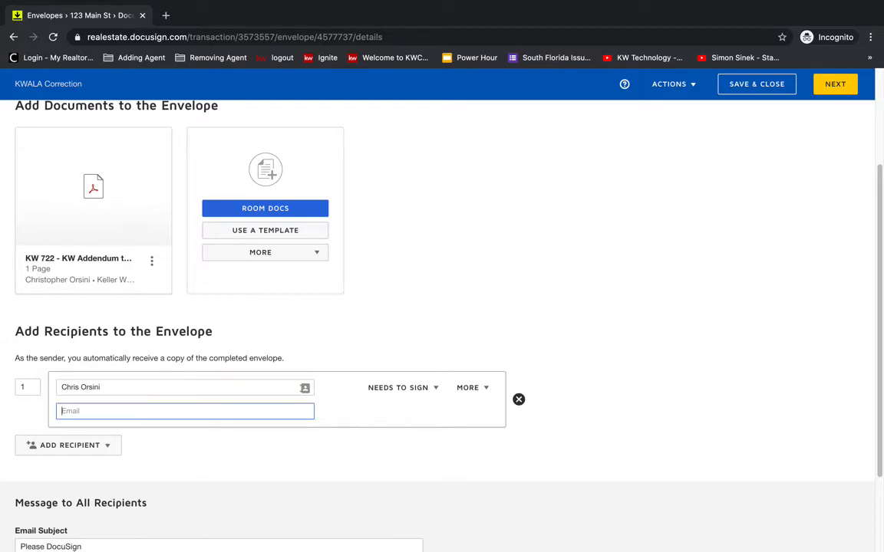
{"action": "type", "text": "O"}
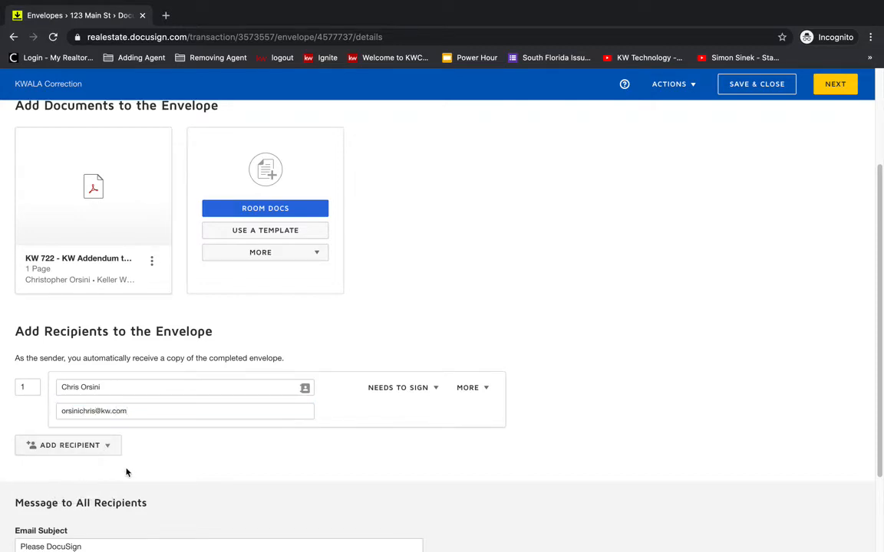
- Add a second signer named Other Recipient with an email address
{"action": "left_click", "coordinate": [68, 445]}
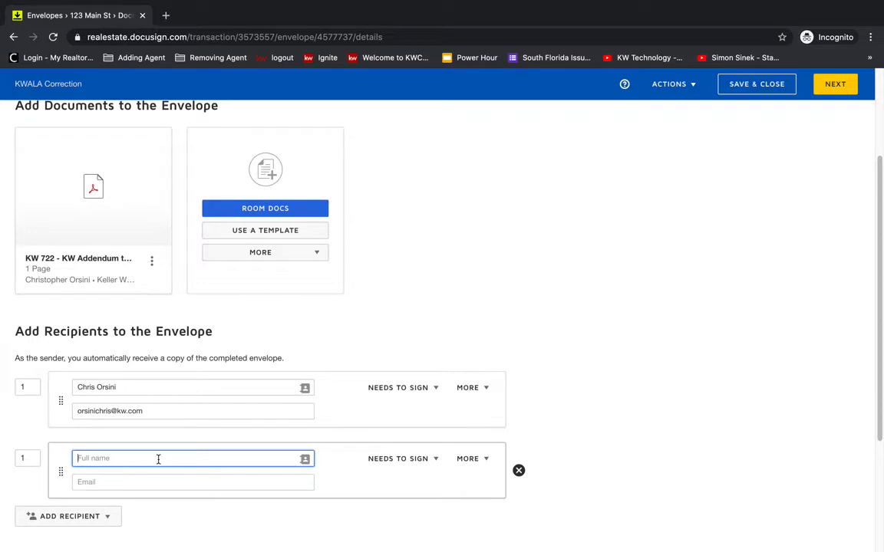
{"action": "type", "text": "Other Recipient"}
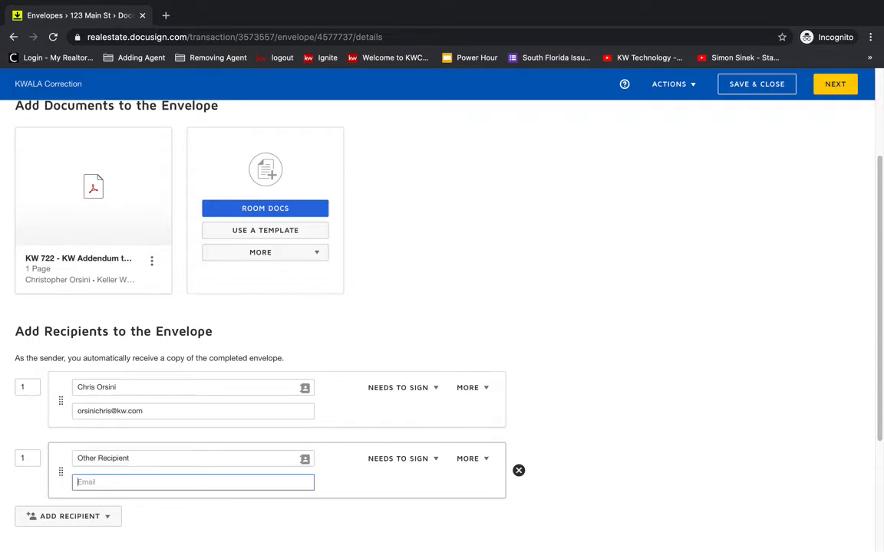
{"action": "type", "text": "email@email.com"}
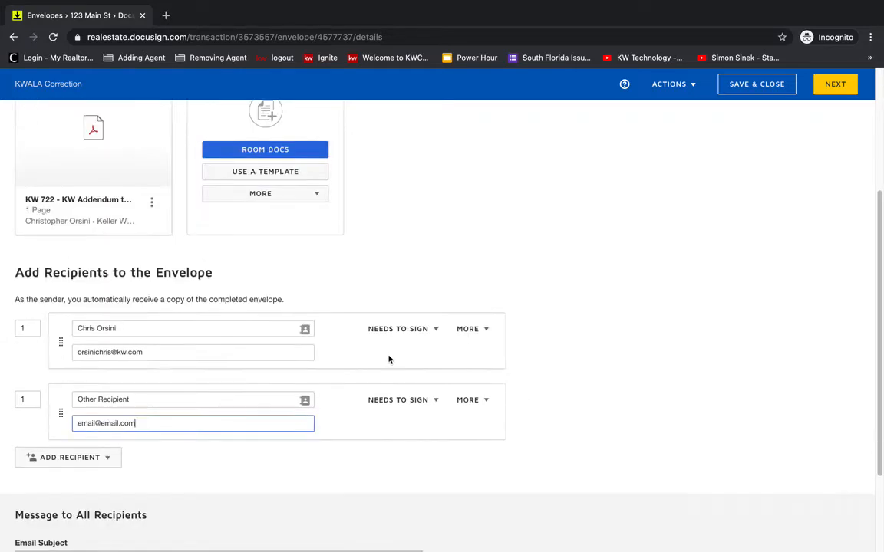
{"action": "scroll", "scroll_direction": "down", "scroll_amount": 3}
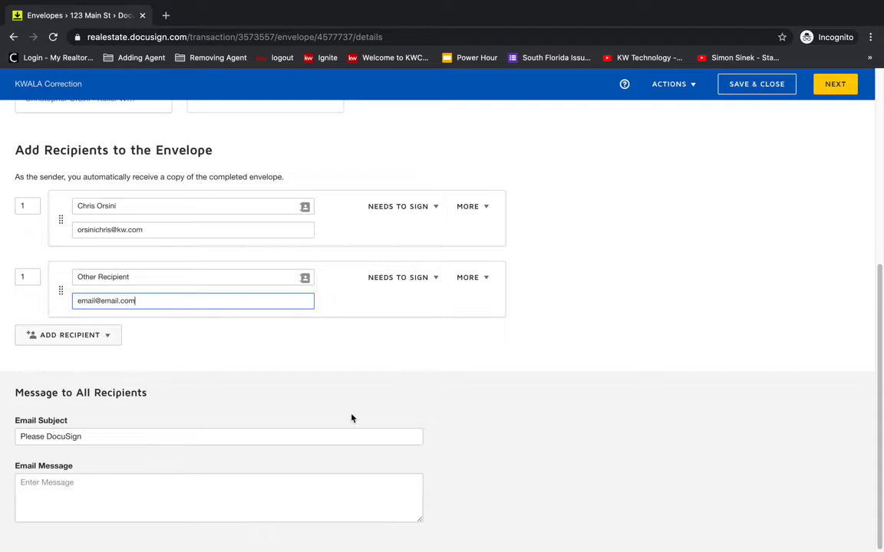
{"action": "mouse_move", "coordinate": [759, 106]}
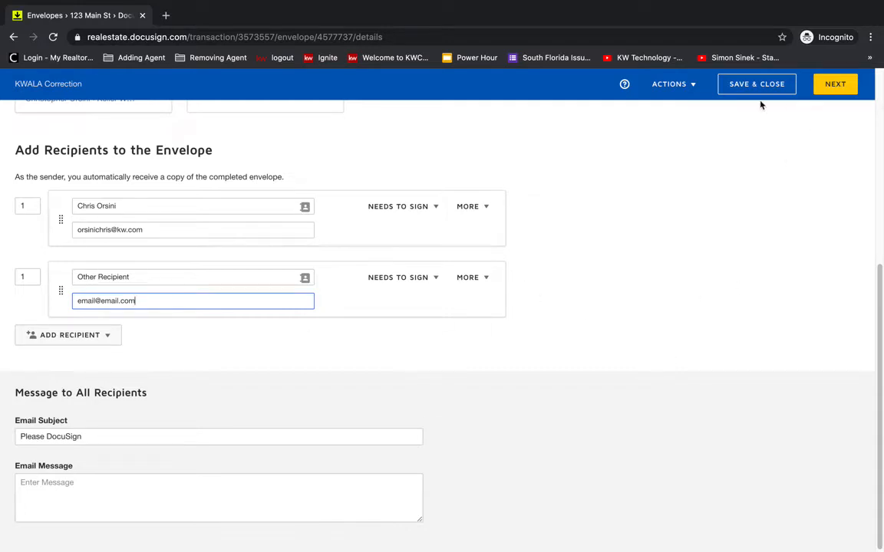
- Advance the KWALA Correction envelope to the Add Fields page
{"action": "left_click", "coordinate": [836, 84]}
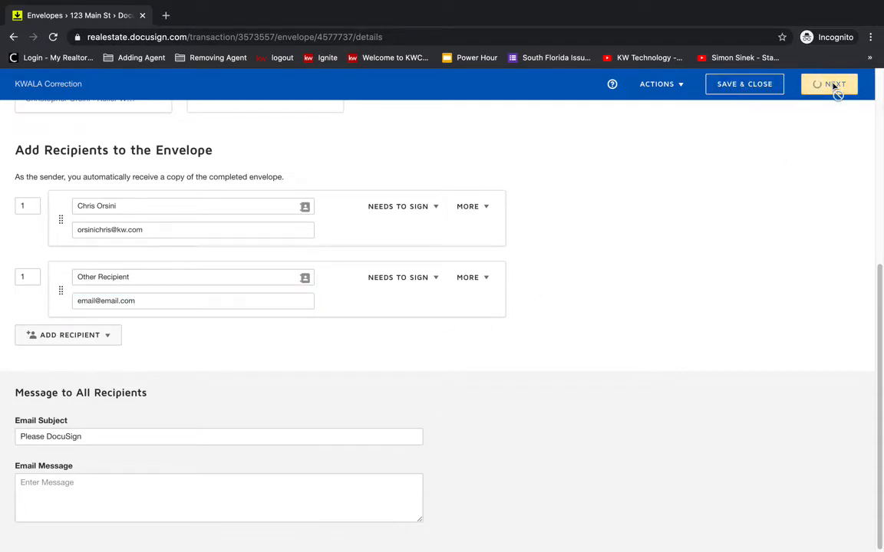
{"action": "left_click", "coordinate": [833, 84]}
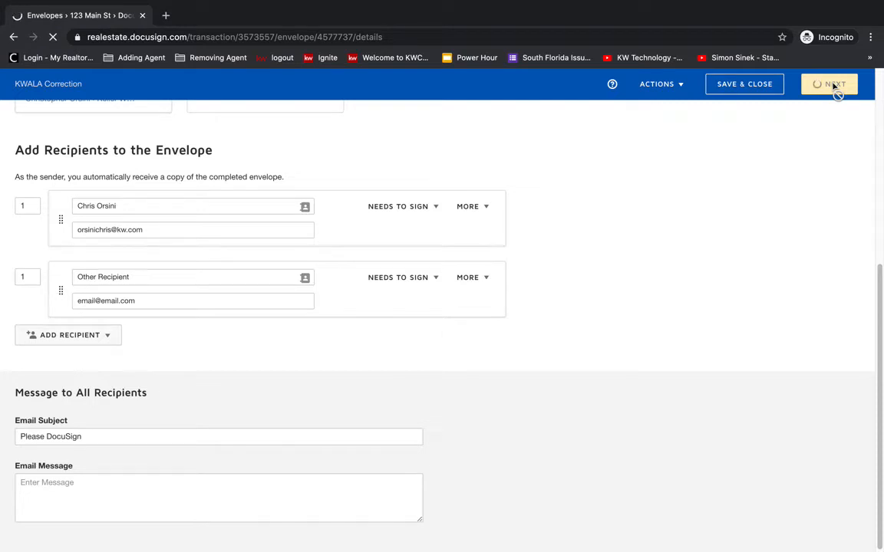
{"action": "left_click", "coordinate": [831, 83]}
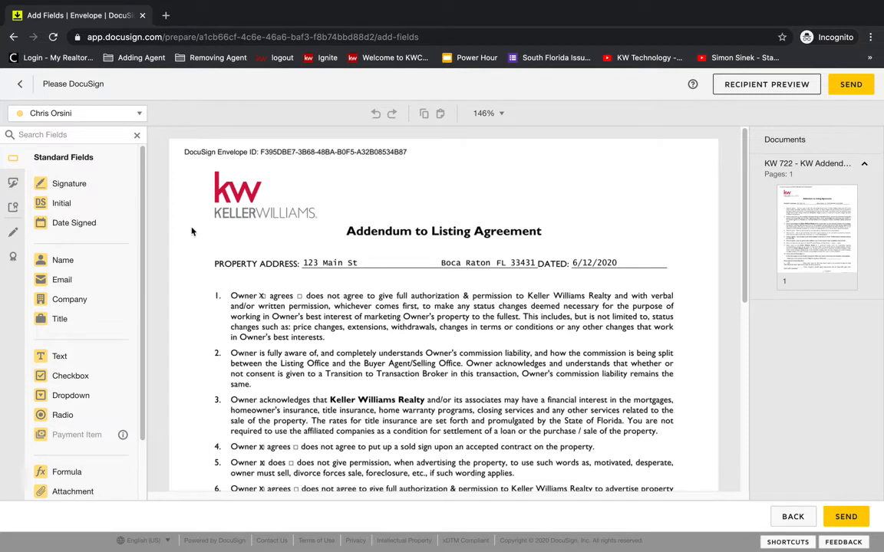
{"action": "mouse_move", "coordinate": [12, 232]}
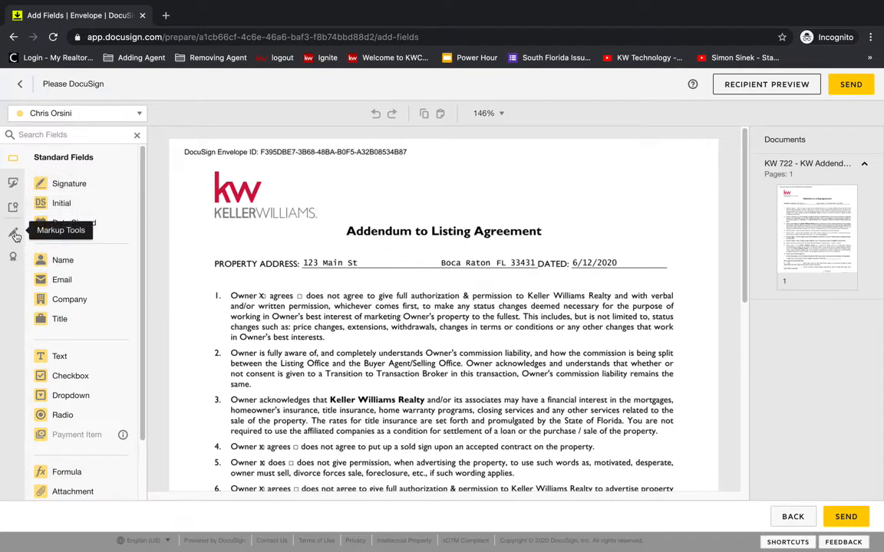
- Draw a markup line through '123 Main St' and select it
{"action": "left_click", "coordinate": [12, 231]}
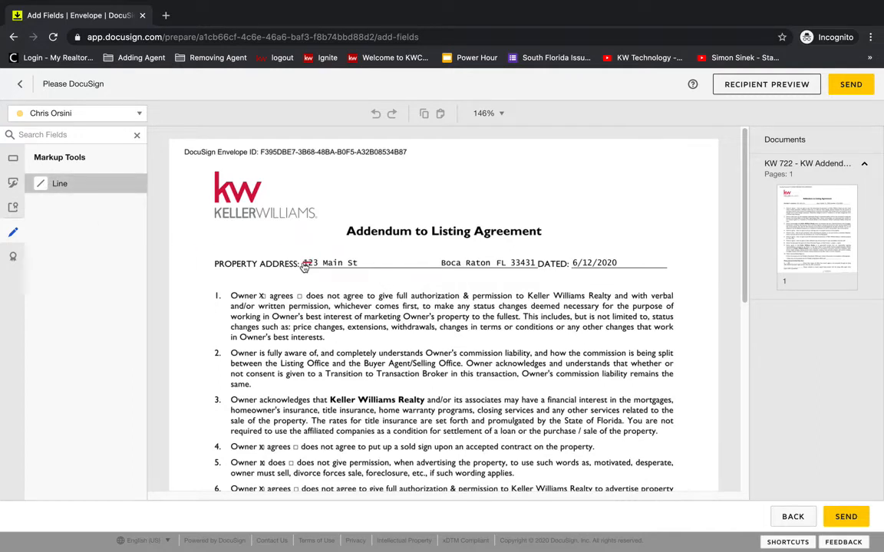
{"action": "left_click_drag", "start_coordinate": [302, 262], "coordinate": [357, 262]}
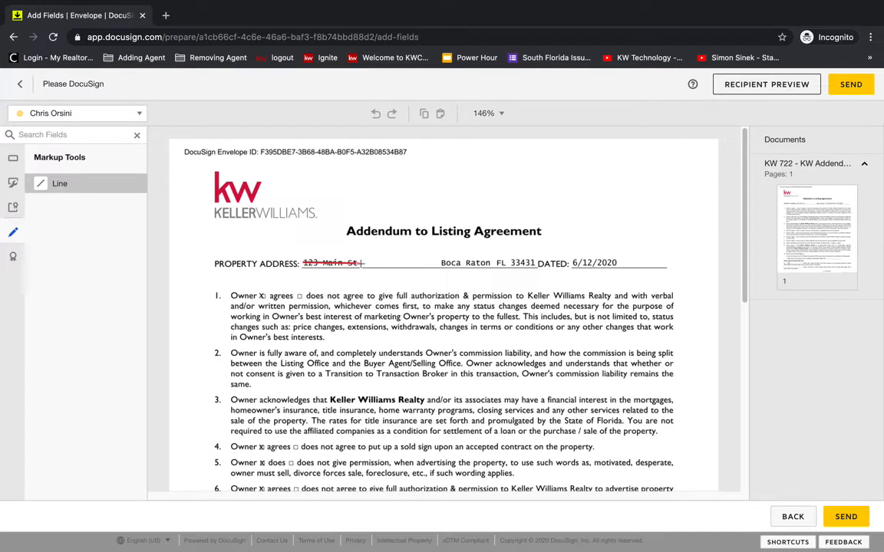
{"action": "left_click", "coordinate": [327, 263]}
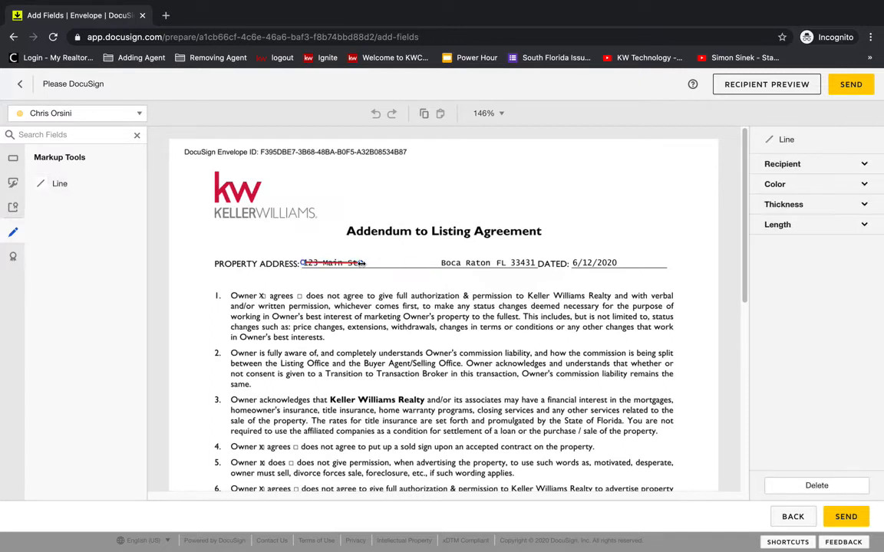
{"action": "mouse_move", "coordinate": [313, 222]}
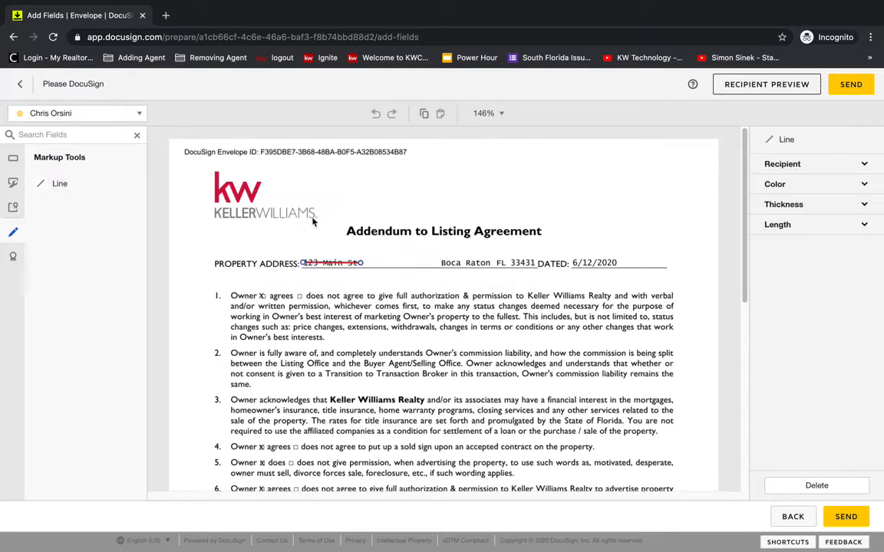
{"action": "mouse_move", "coordinate": [11, 159]}
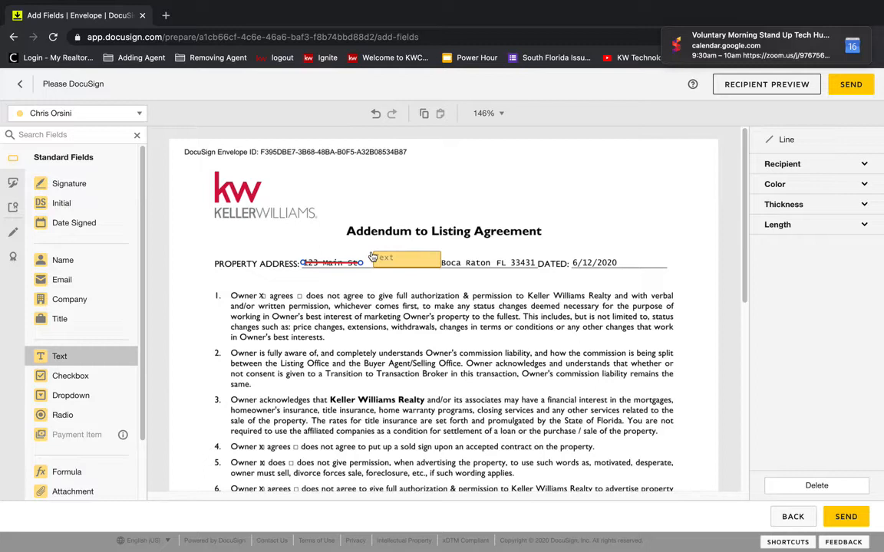
- Place a read-only text field reading '124 Main St' beside the struck address
{"action": "left_click", "coordinate": [401, 260]}
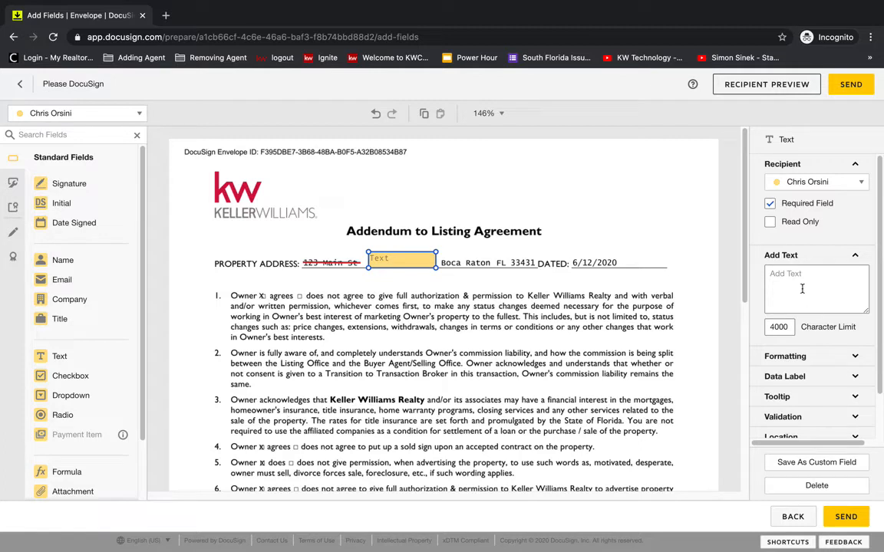
{"action": "type", "text": "12"}
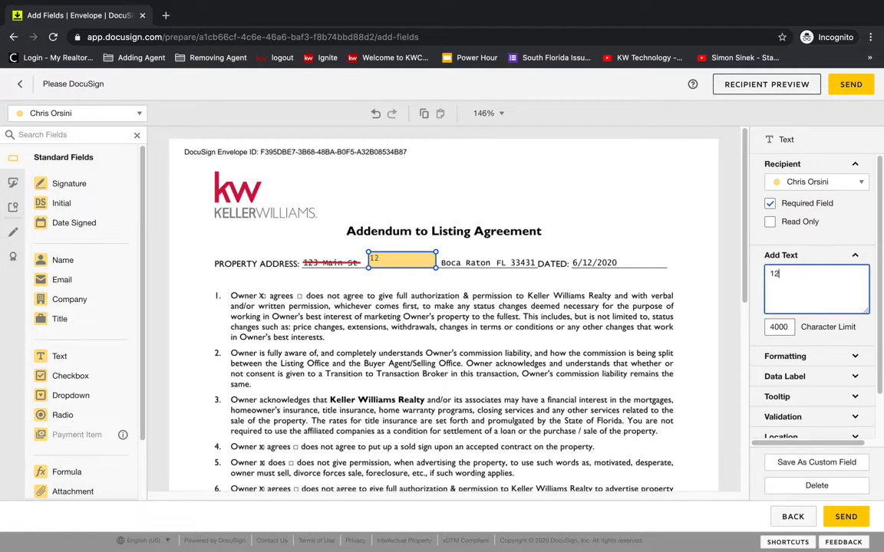
{"action": "type", "text": "124 Main"}
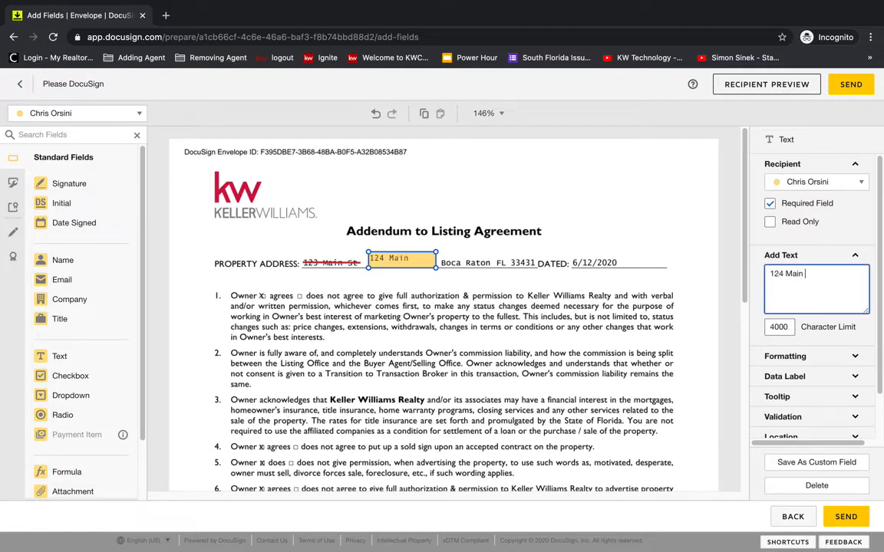
{"action": "type", "text": "St"}
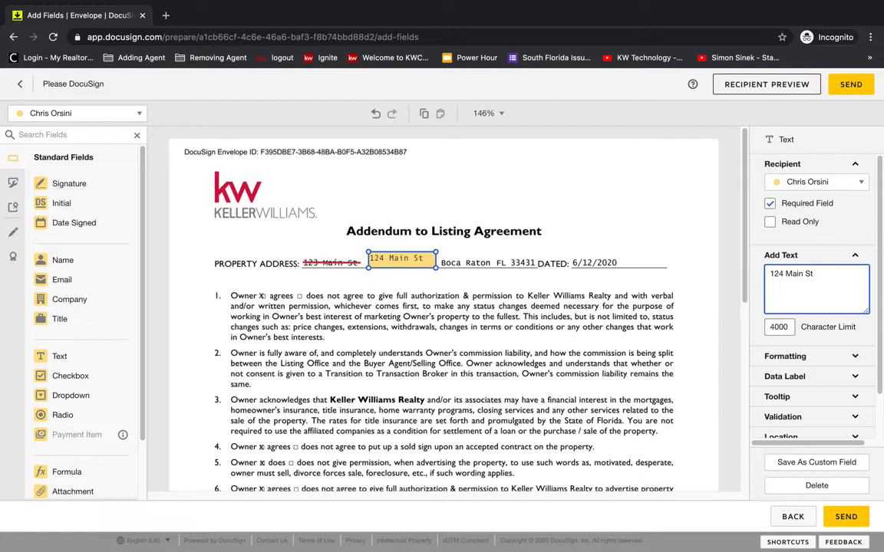
{"action": "left_click", "coordinate": [770, 222]}
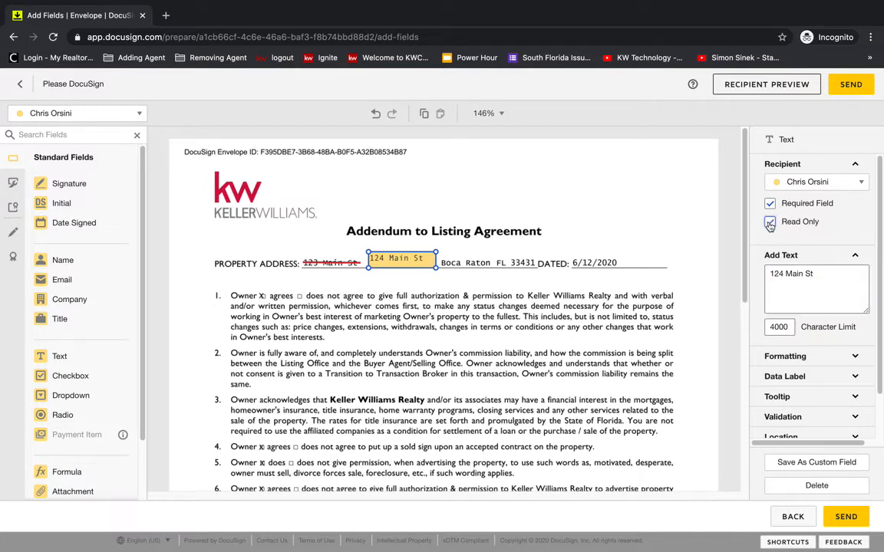
{"action": "left_click", "coordinate": [770, 223]}
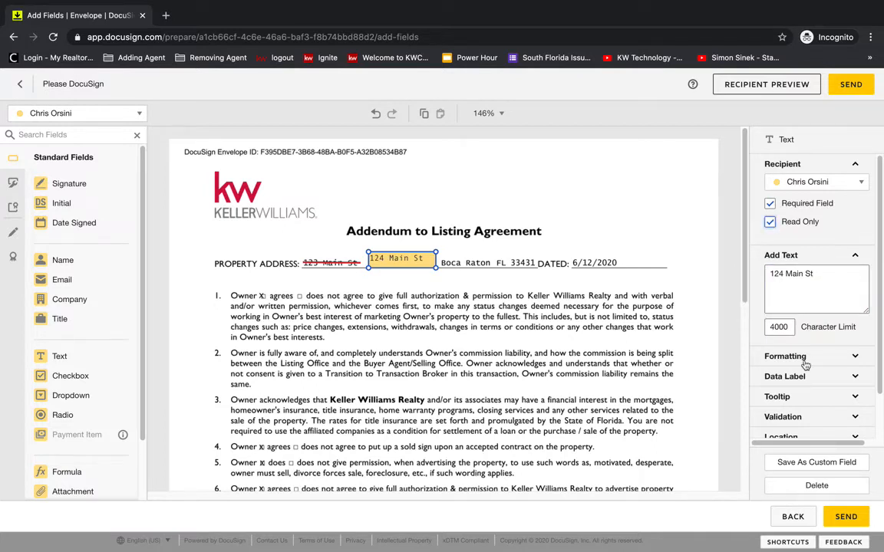
{"action": "left_click", "coordinate": [77, 113]}
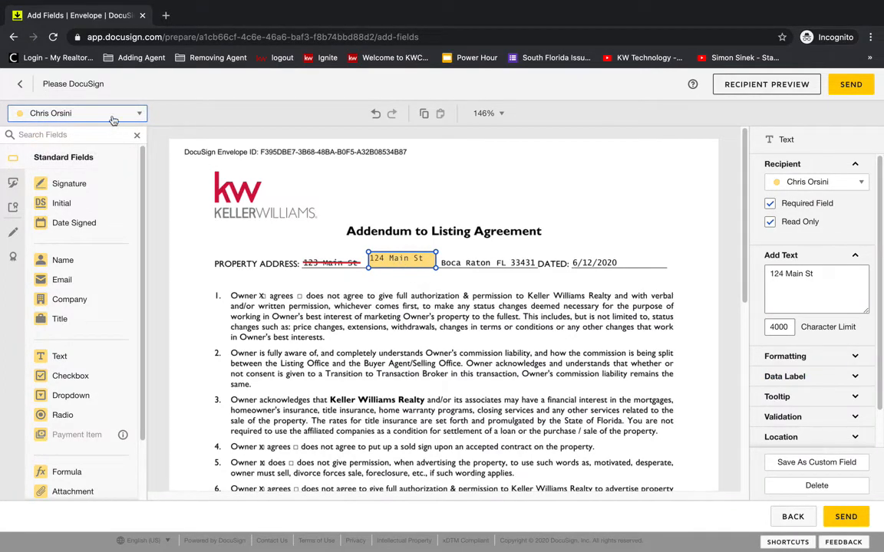
- Enable Recipients Can Collaborate on the 124 Main St text field
{"action": "left_click", "coordinate": [77, 113]}
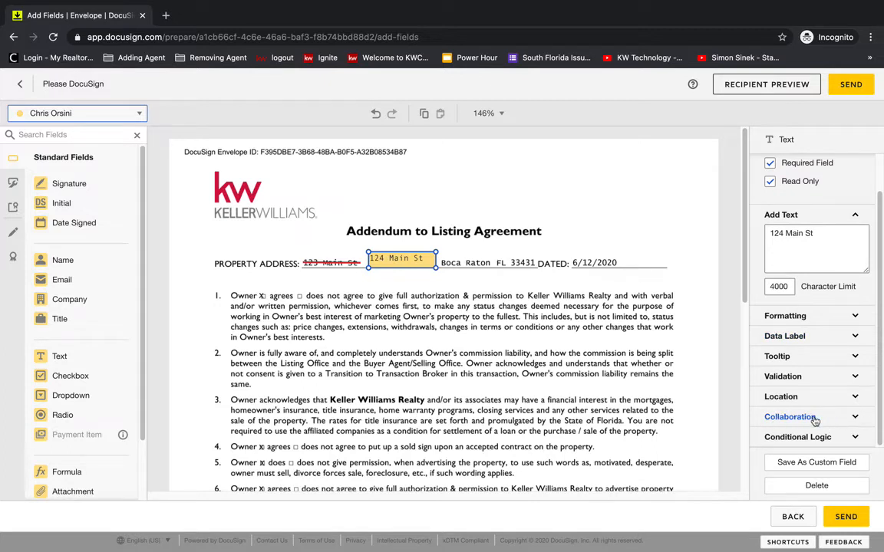
{"action": "left_click", "coordinate": [789, 417]}
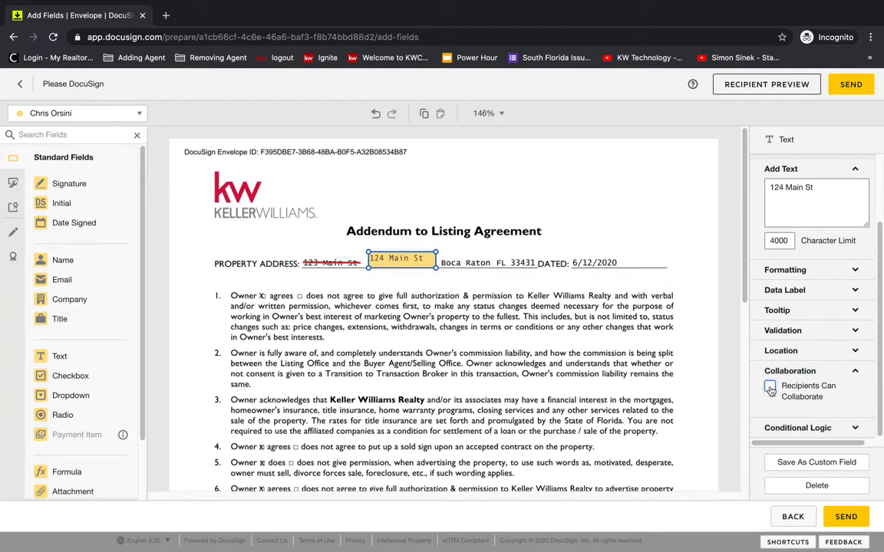
{"action": "left_click", "coordinate": [770, 389]}
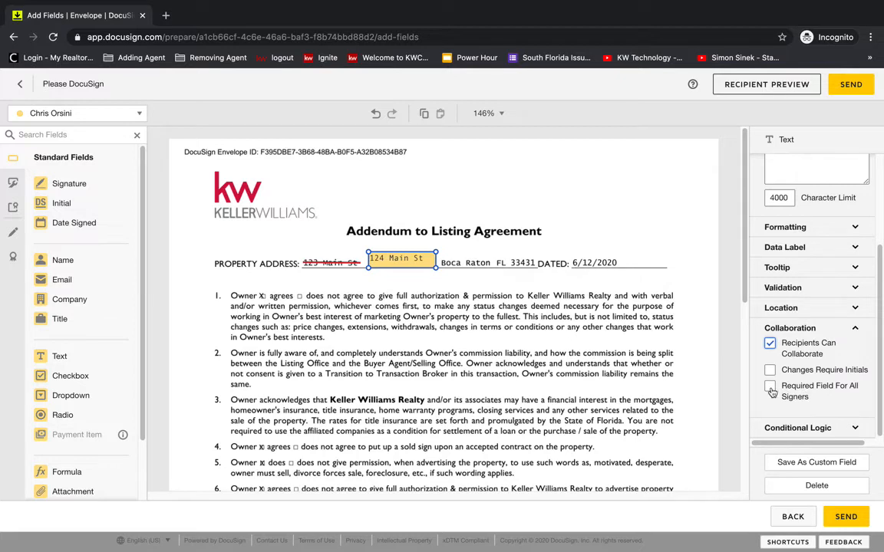
{"action": "left_click", "coordinate": [769, 391]}
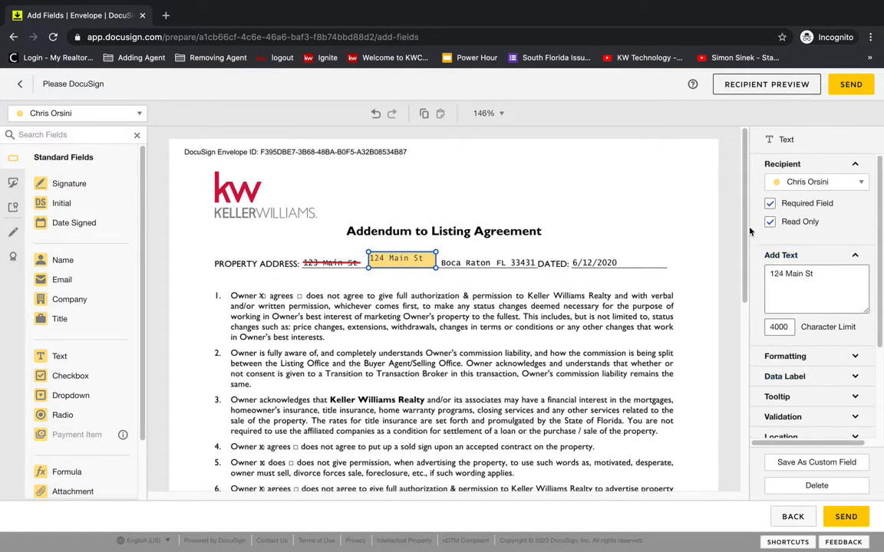
{"action": "mouse_move", "coordinate": [83, 207]}
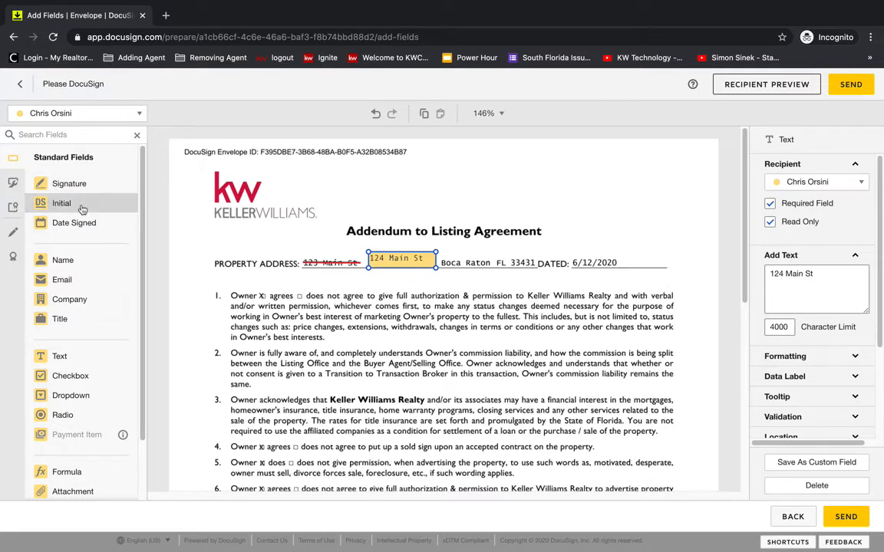
- Drop an initials field for each signer next to the 124 Main St address
{"action": "left_click", "coordinate": [59, 202]}
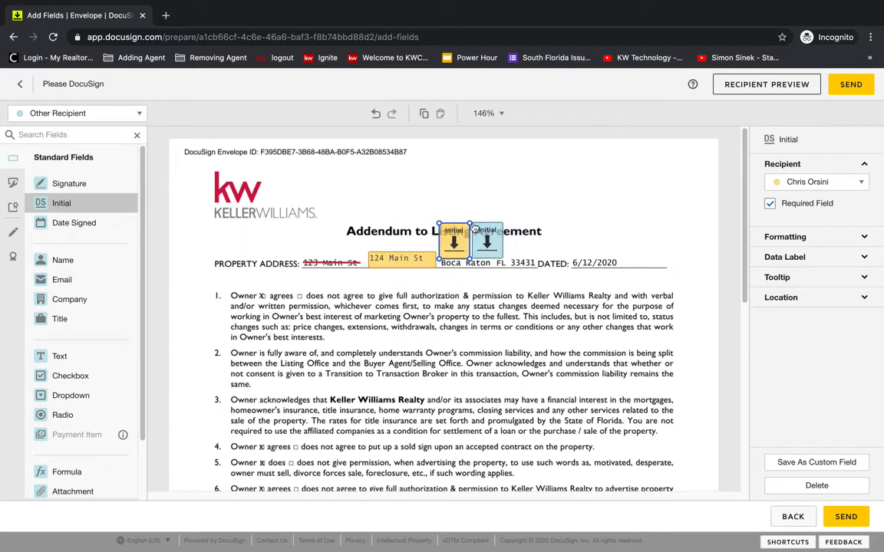
{"action": "left_click", "coordinate": [815, 182]}
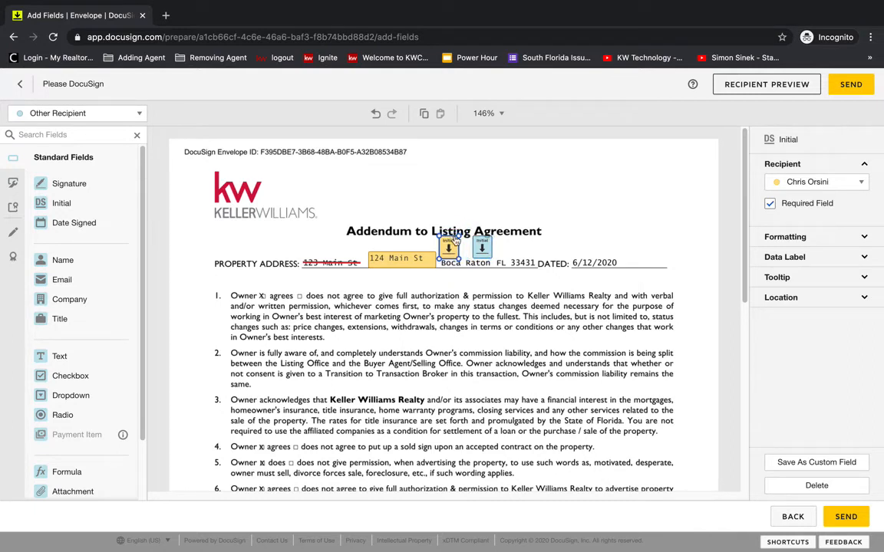
{"action": "mouse_move", "coordinate": [534, 240]}
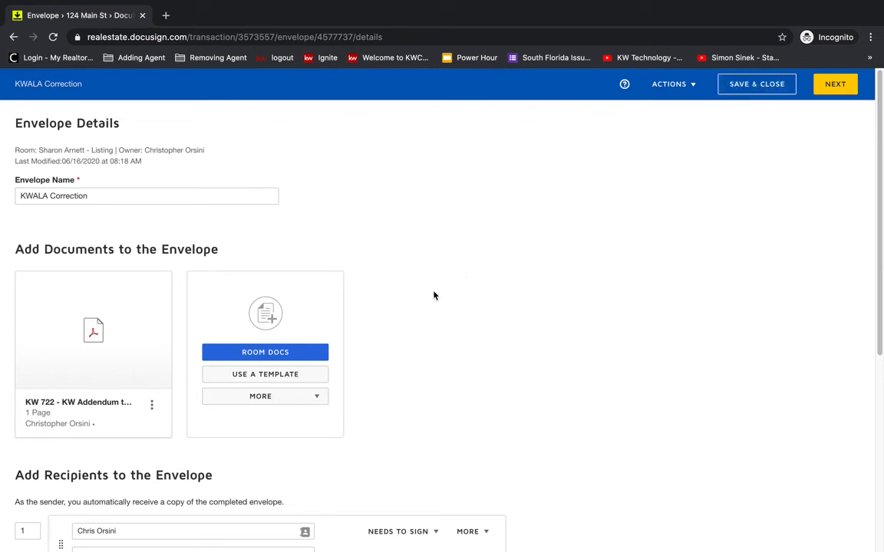
{"action": "mouse_move", "coordinate": [664, 215]}
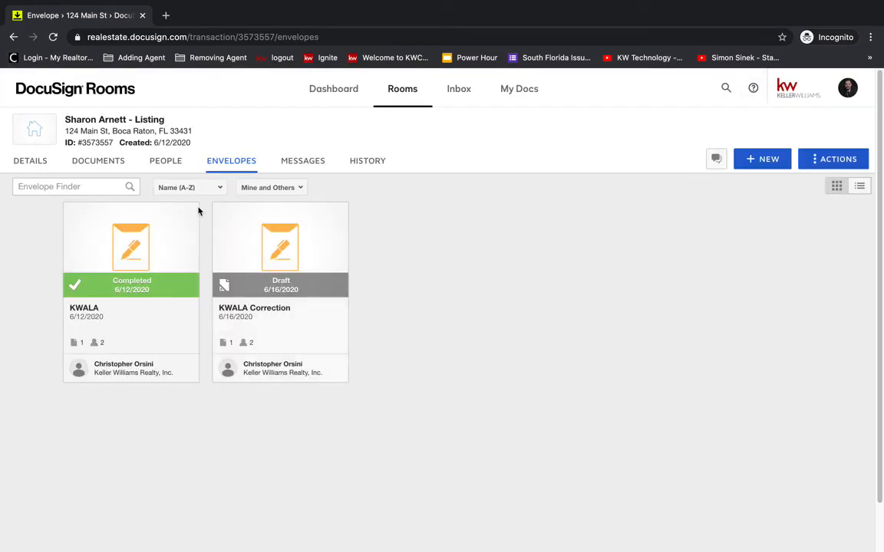
- Switch to the listing room's Documents tab to view its document list
{"action": "left_click", "coordinate": [98, 161]}
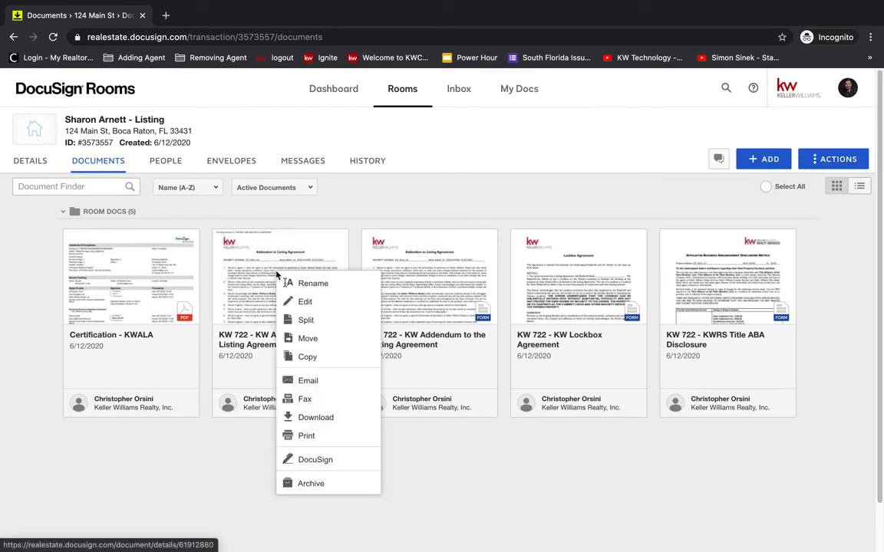
{"action": "mouse_move", "coordinate": [304, 399]}
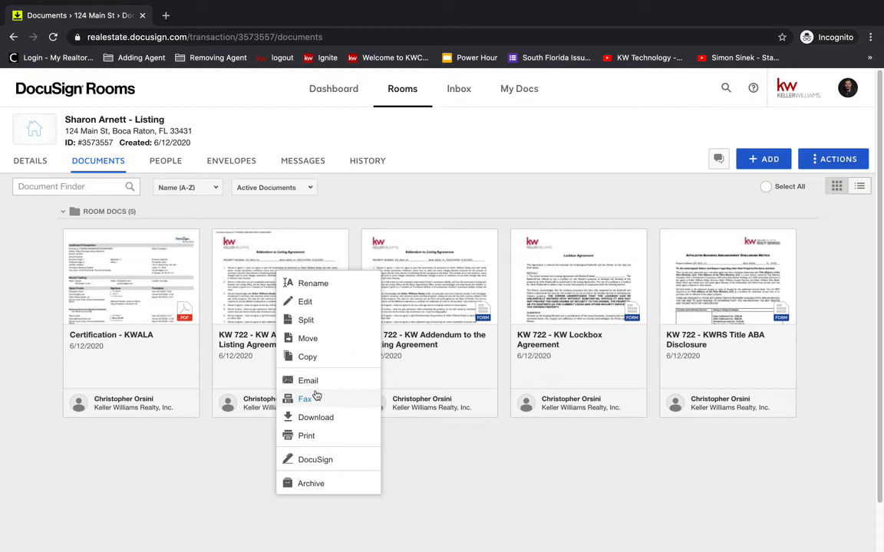
{"action": "mouse_move", "coordinate": [309, 500]}
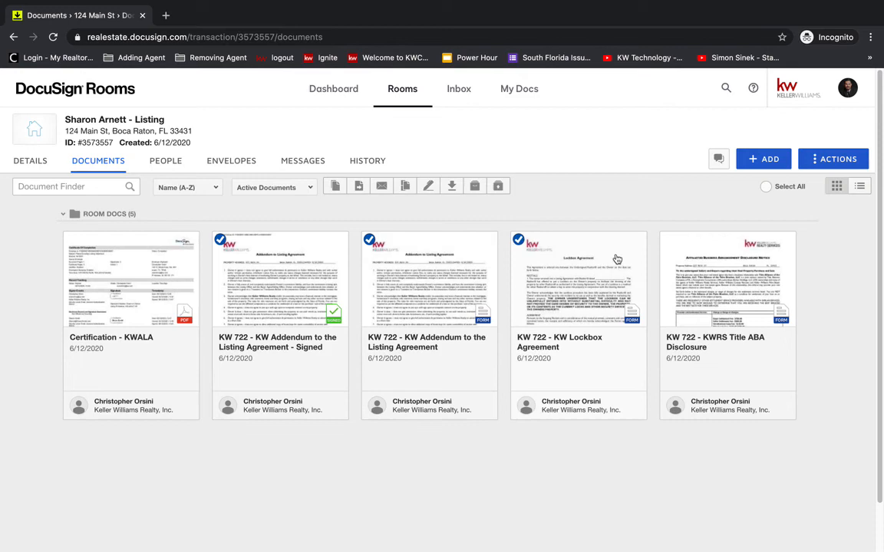
{"action": "mouse_move", "coordinate": [474, 186]}
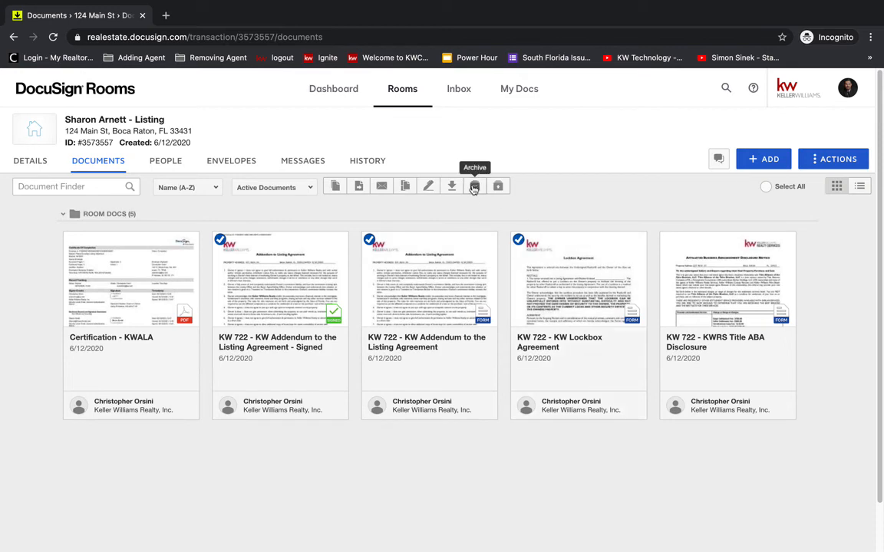
- Archive the two KW 722 addendums and the lockbox agreement
{"action": "left_click", "coordinate": [473, 185]}
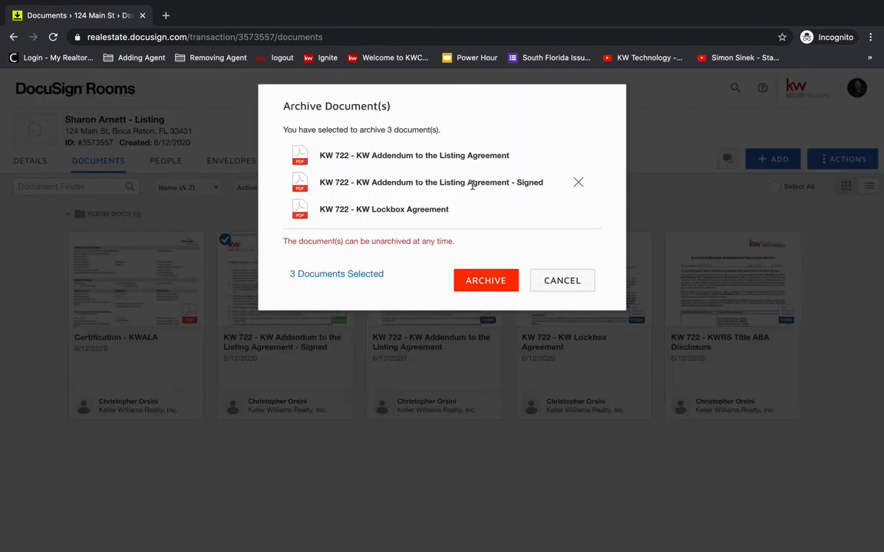
{"action": "left_click", "coordinate": [485, 280]}
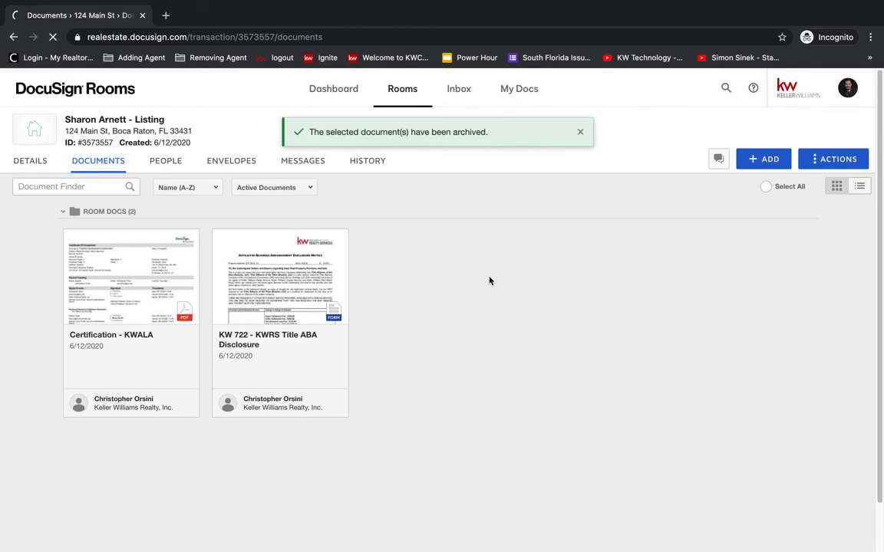
{"action": "left_click", "coordinate": [273, 187]}
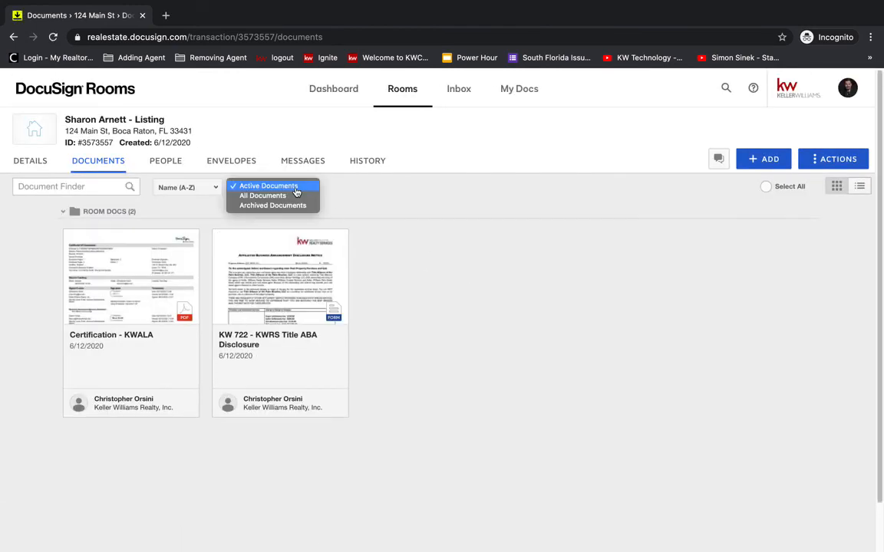
{"action": "mouse_move", "coordinate": [272, 205]}
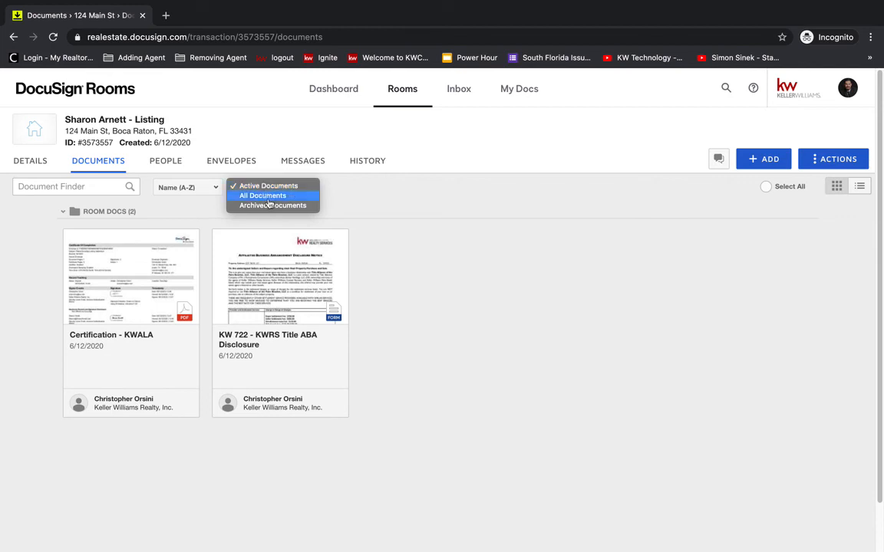
{"action": "mouse_move", "coordinate": [272, 206]}
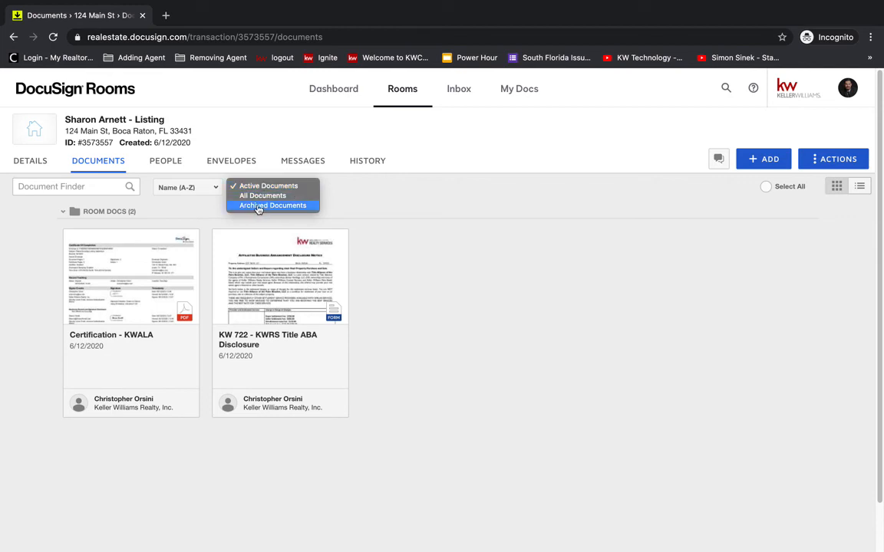
- Filter to archived documents and unarchive both KW 722 Listing Agreement addendums
{"action": "left_click", "coordinate": [272, 205]}
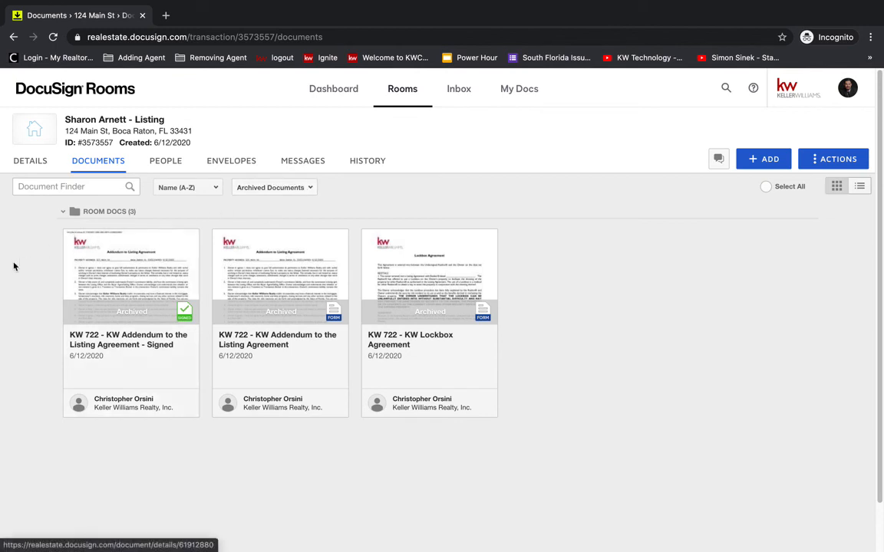
{"action": "left_click", "coordinate": [69, 241]}
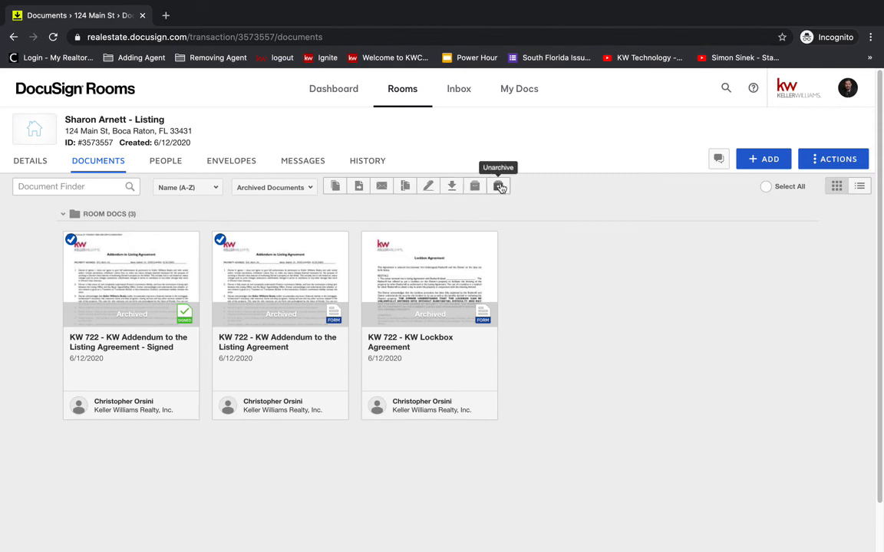
{"action": "left_click", "coordinate": [500, 186]}
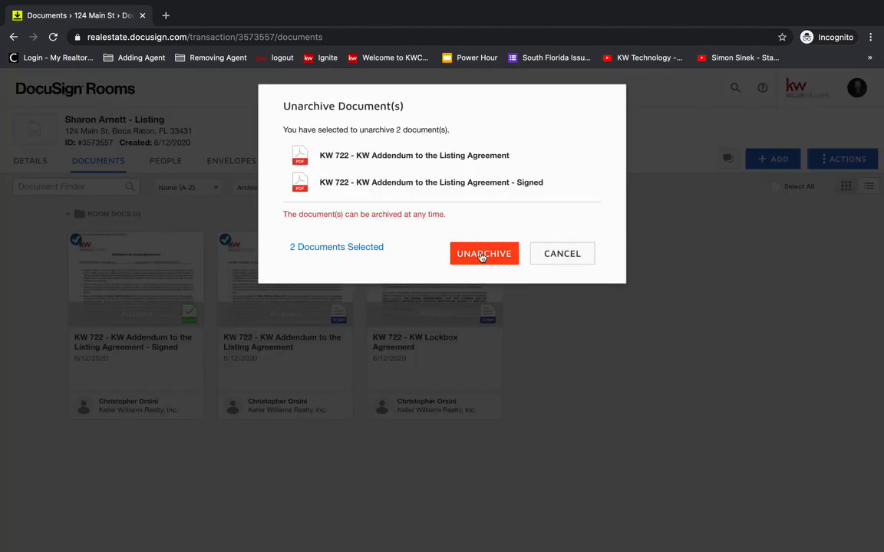
{"action": "left_click", "coordinate": [484, 253]}
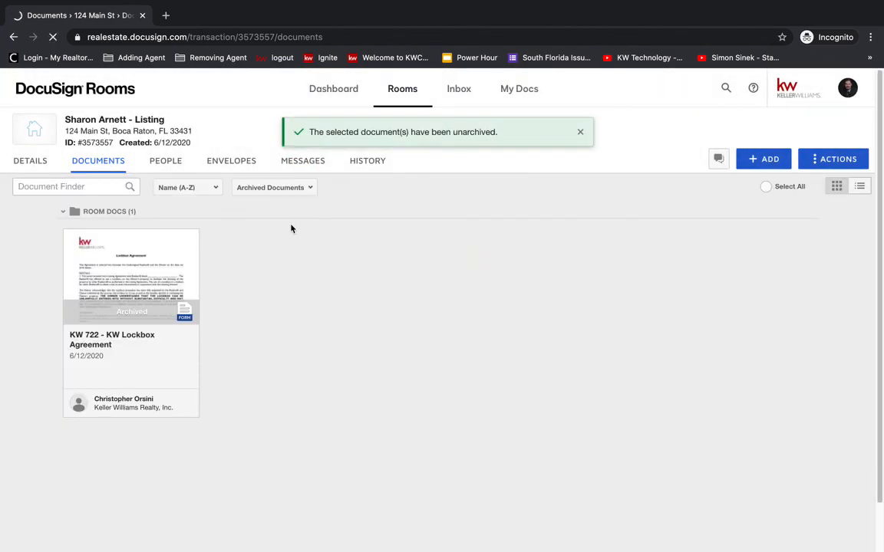